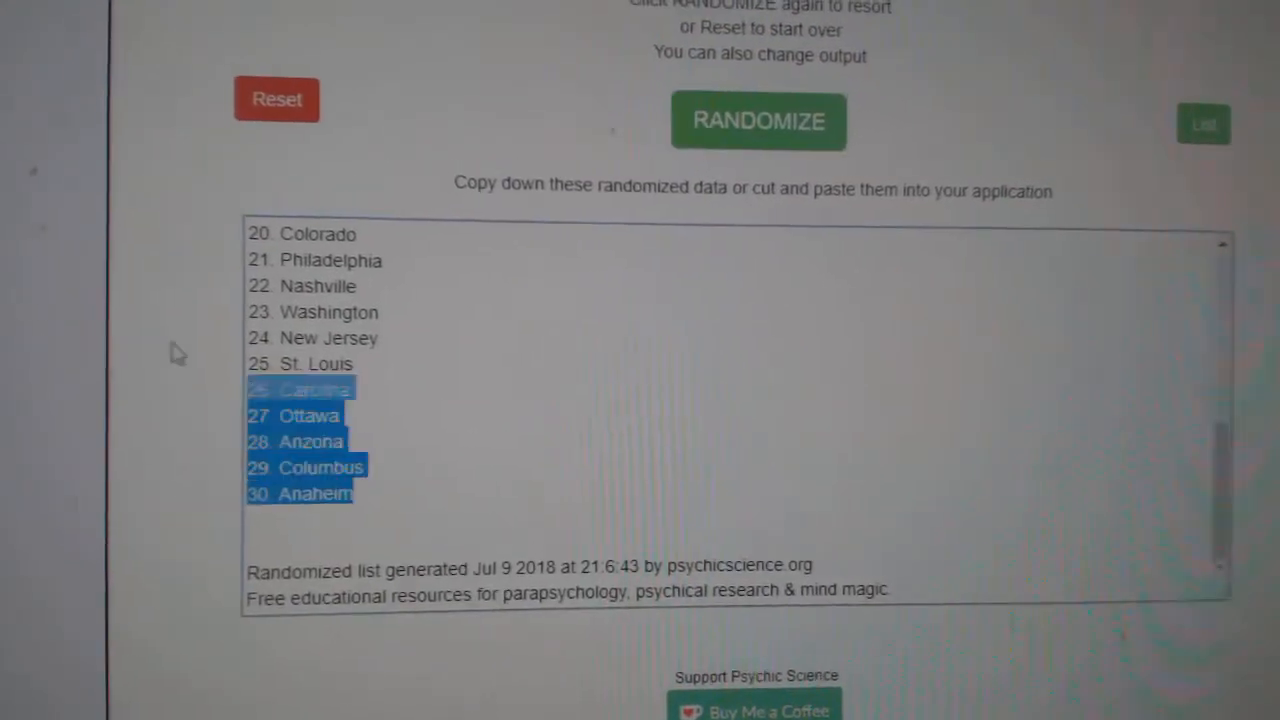
# - Review the 30 entrant-team pairings in columns A and B down to row 30, ending at Anaheim
pyautogui.click(758, 120)
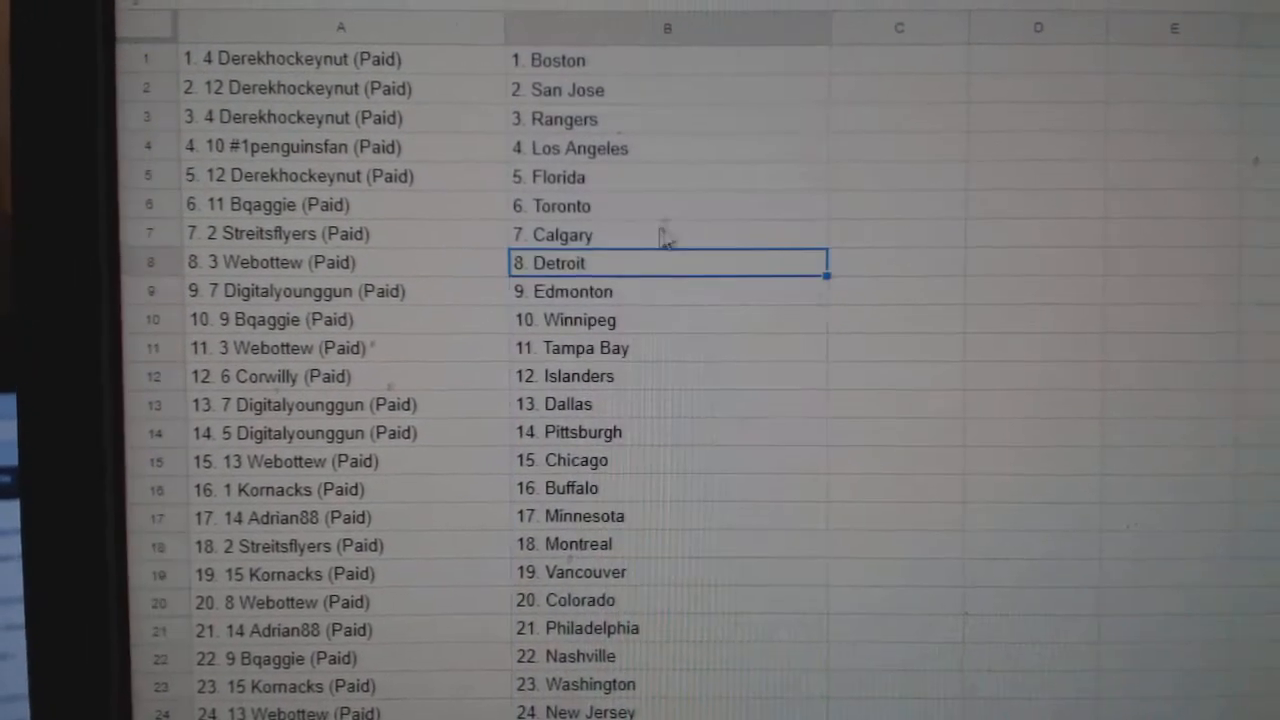
pyautogui.scroll(-3)
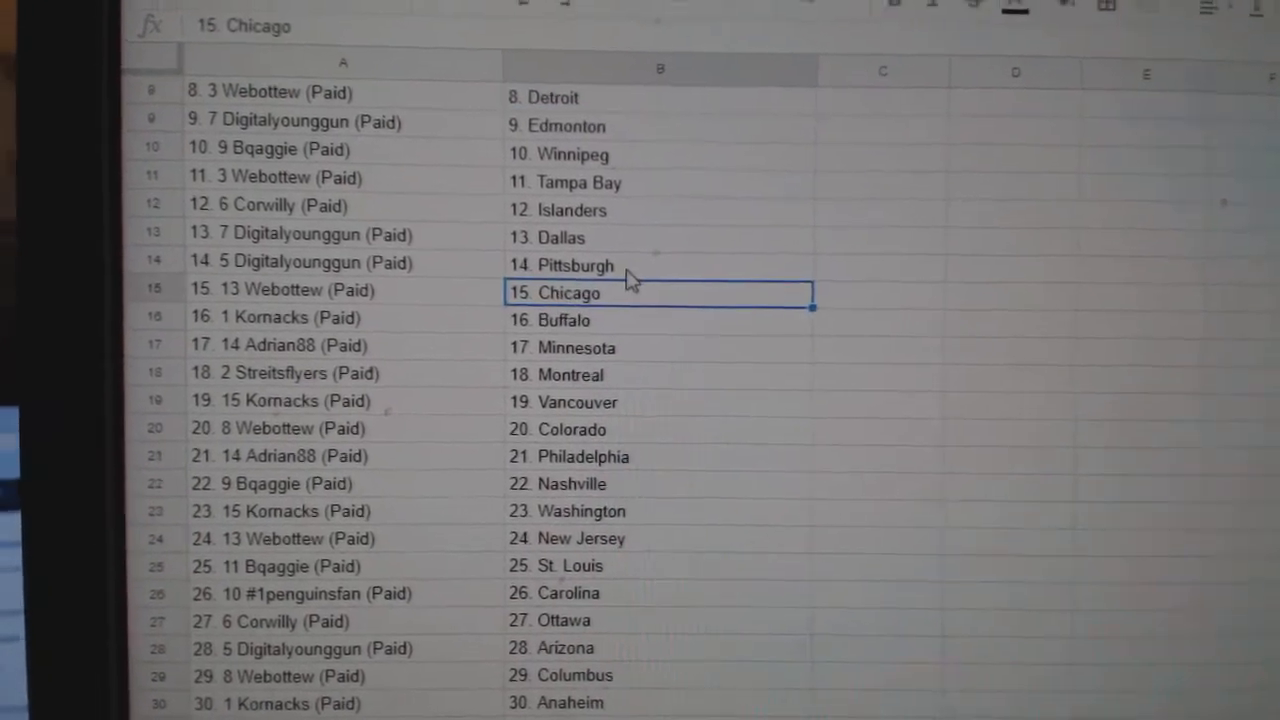
pyautogui.scroll(-3)
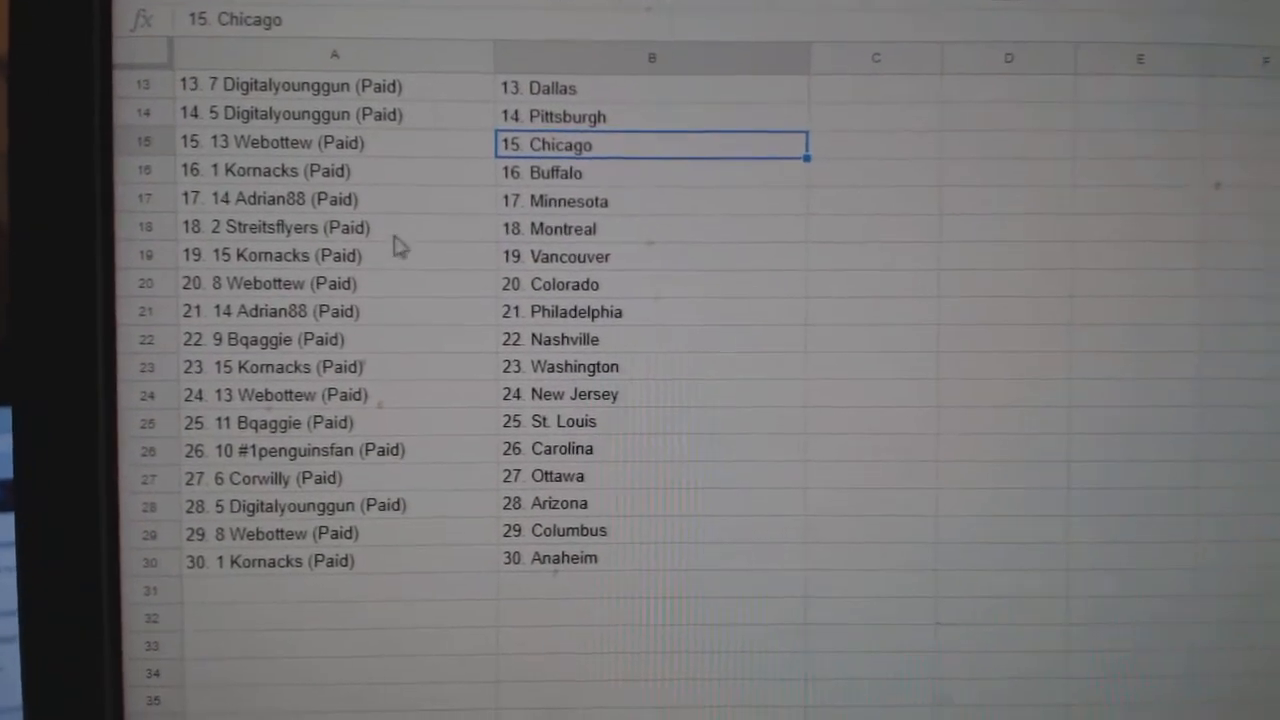